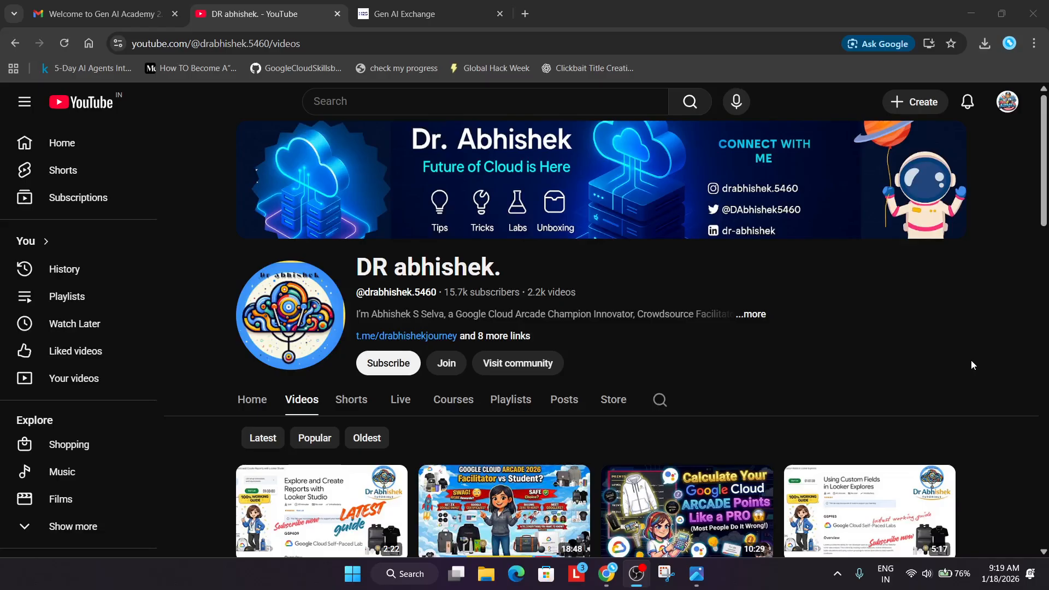
pyautogui.moveTo(472, 298)
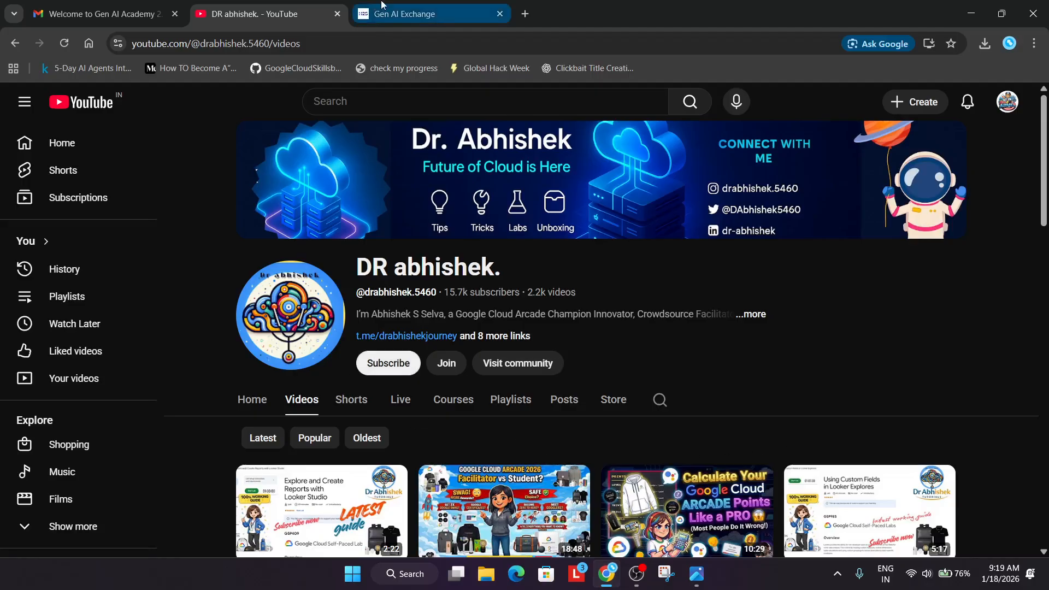
# Dismiss the update popup and view all six Gen AI Academy tracks, including AI/ML, Serverless and Data.
pyautogui.click(430, 13)
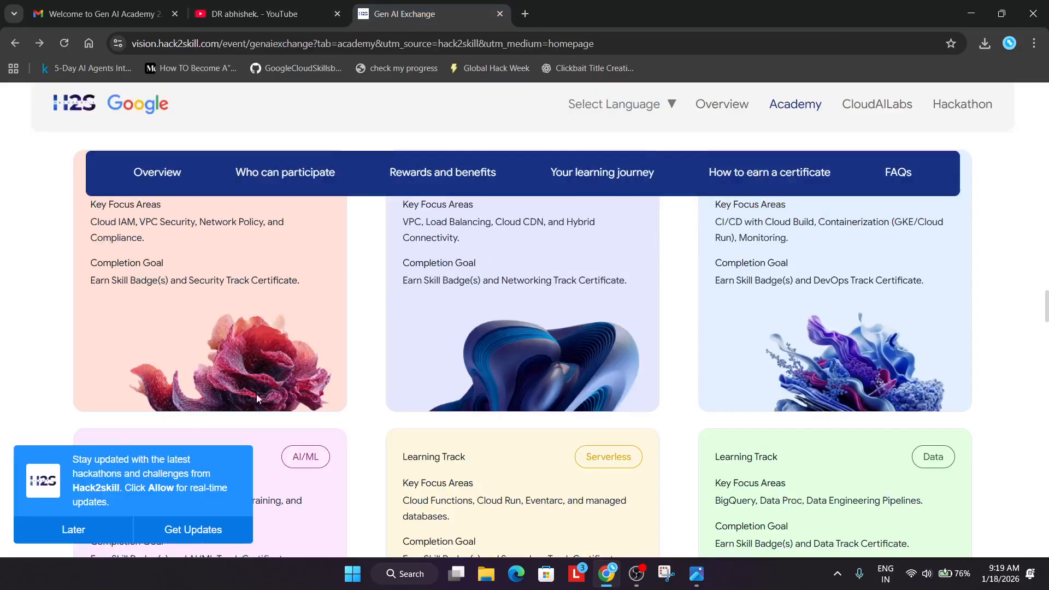
pyautogui.click(73, 530)
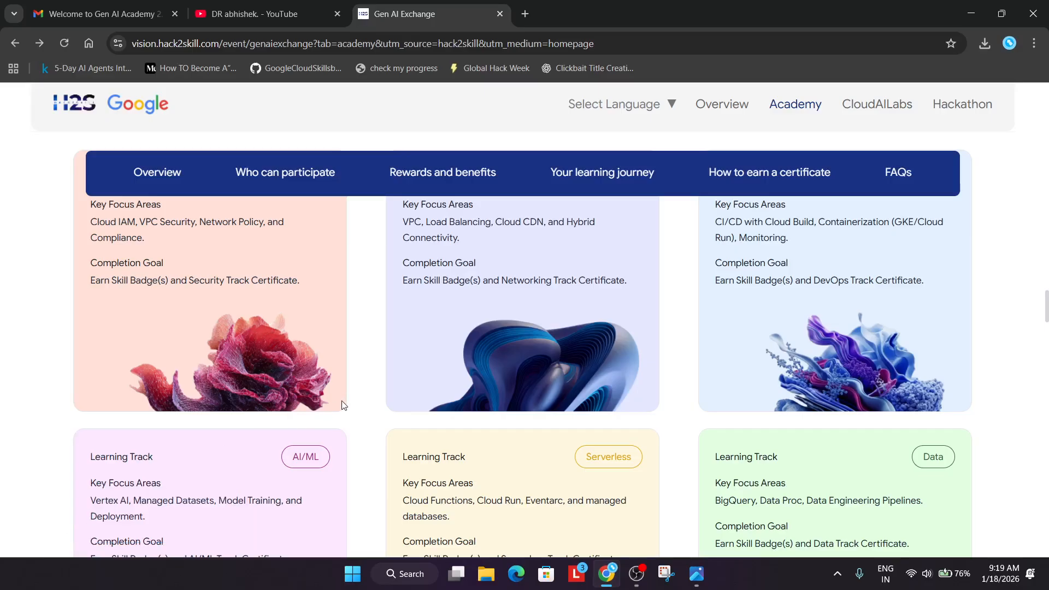
pyautogui.scroll(3)
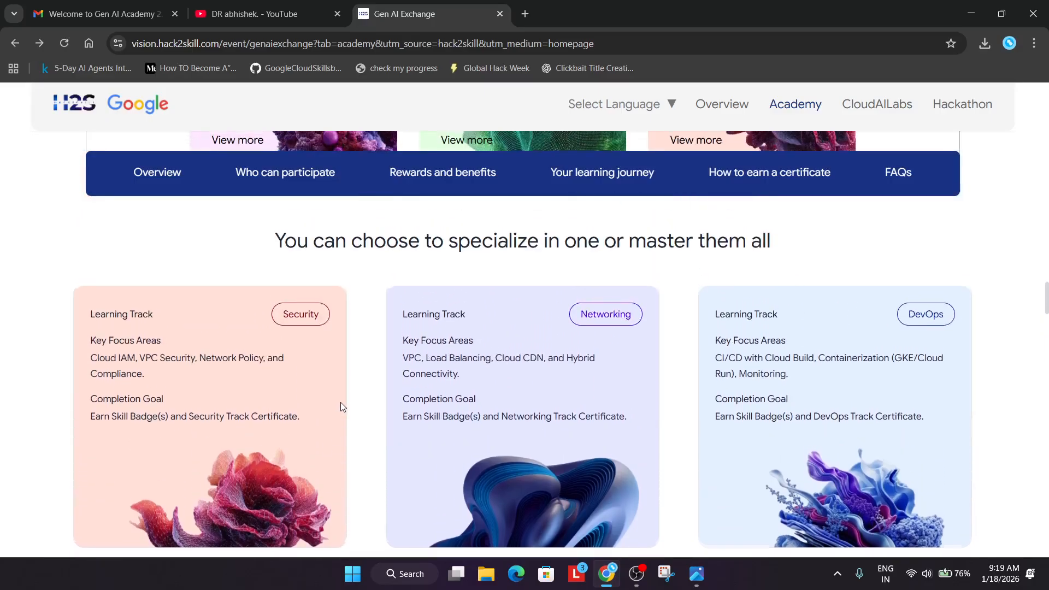
pyautogui.scroll(-3)
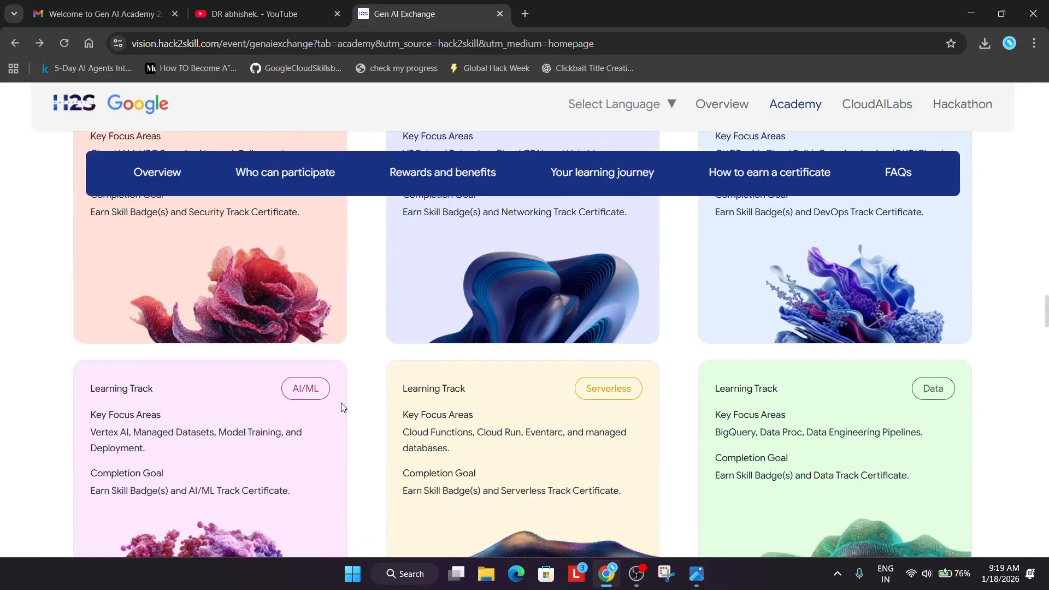
pyautogui.scroll(3)
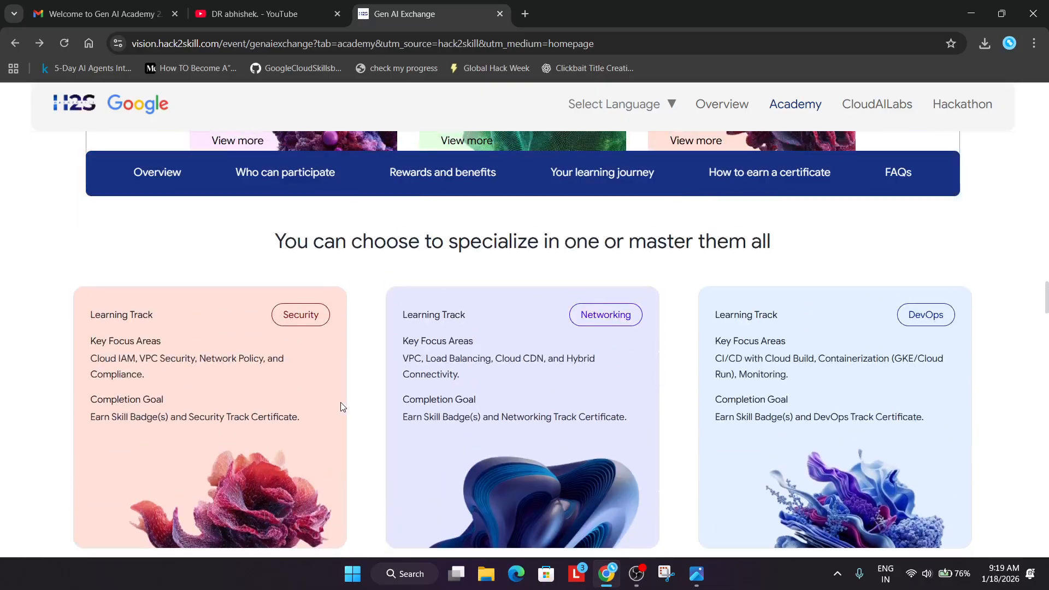
pyautogui.scroll(-3)
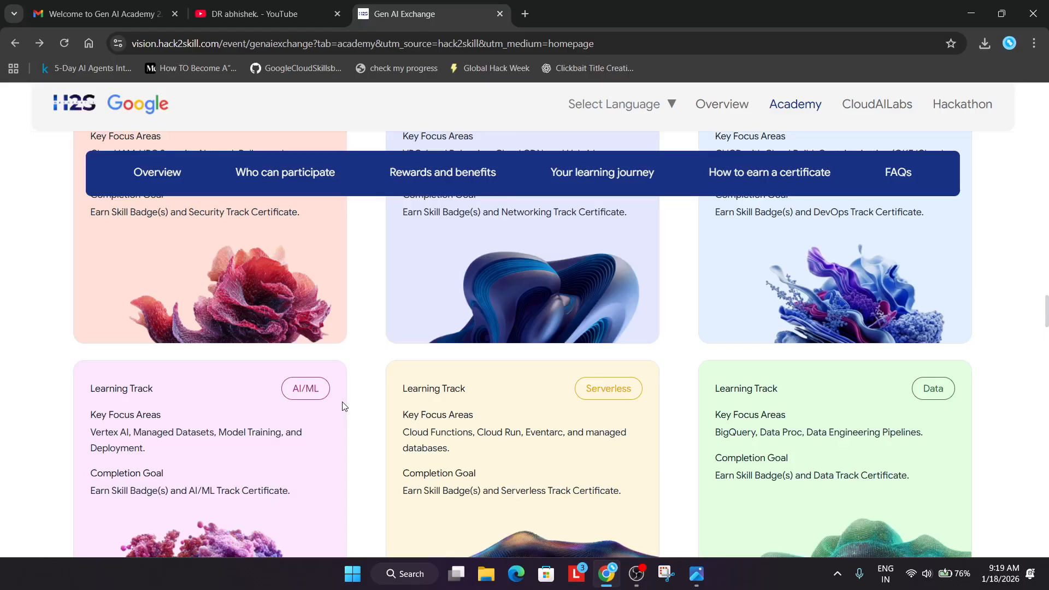
pyautogui.moveTo(347, 406)
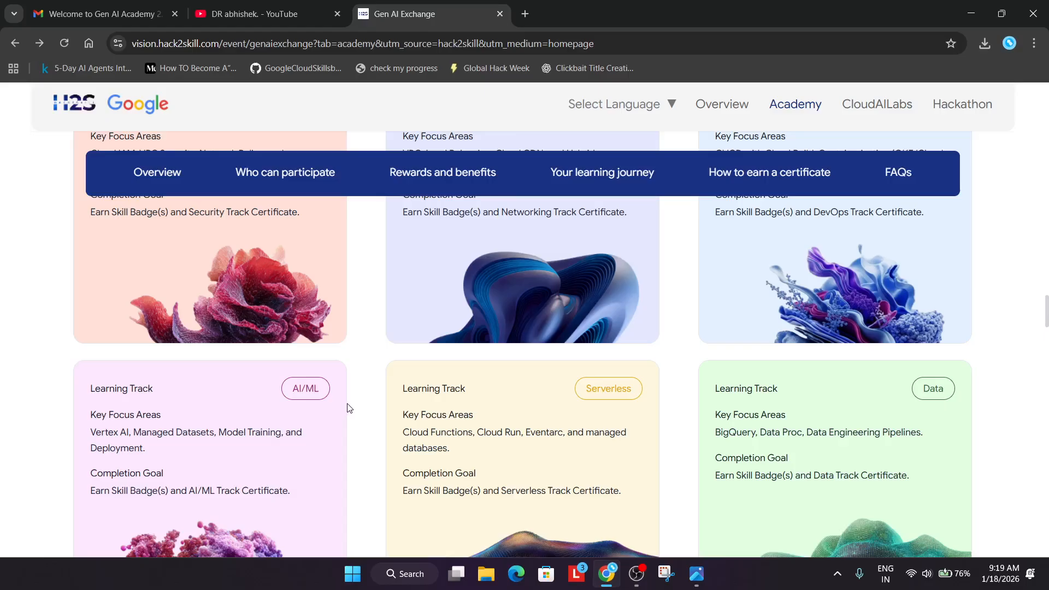
pyautogui.moveTo(341, 409)
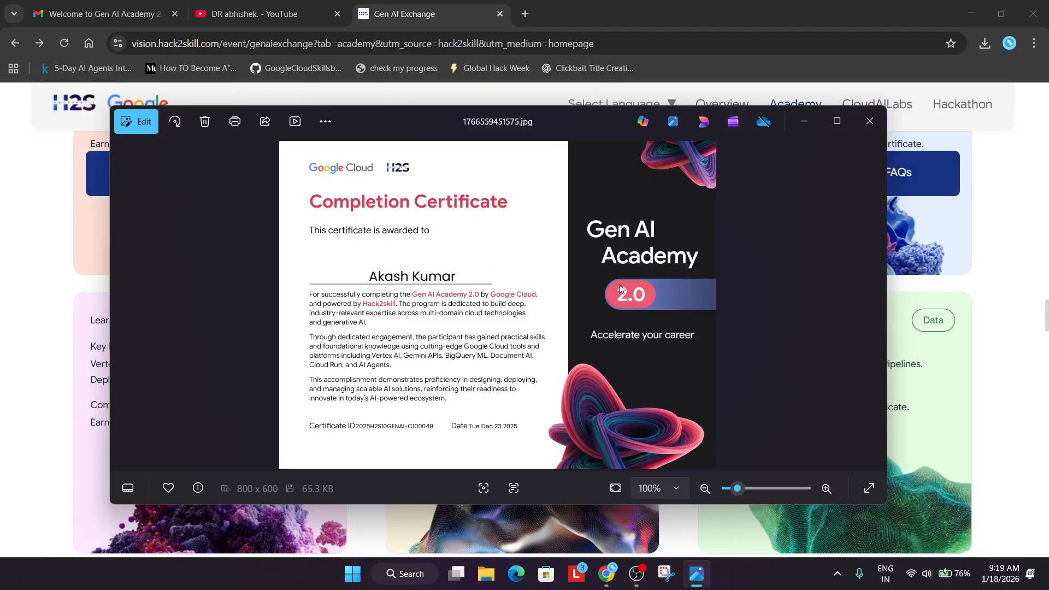
pyautogui.moveTo(387, 306)
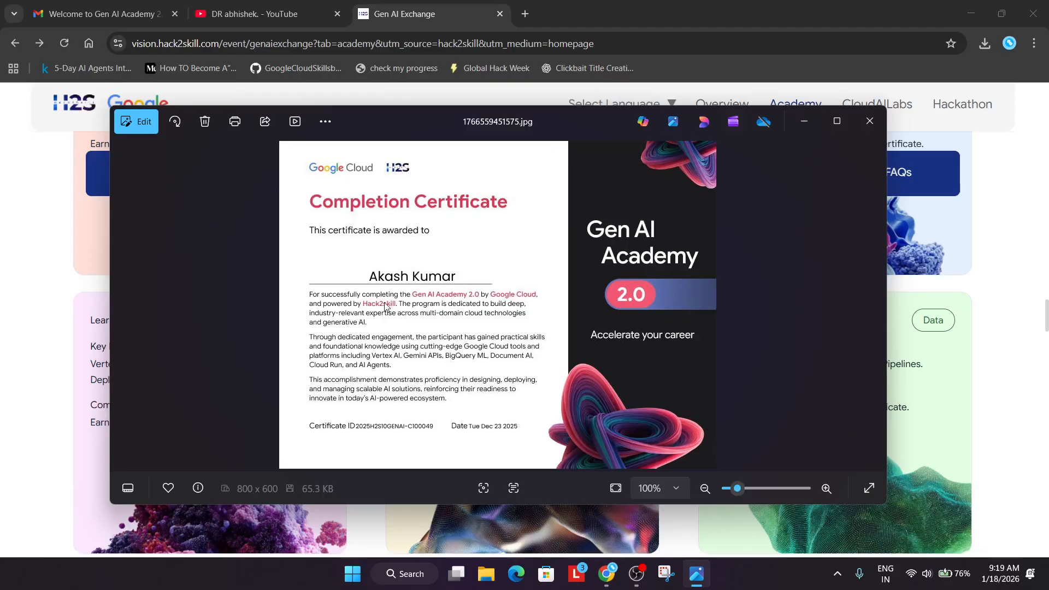
pyautogui.moveTo(379, 314)
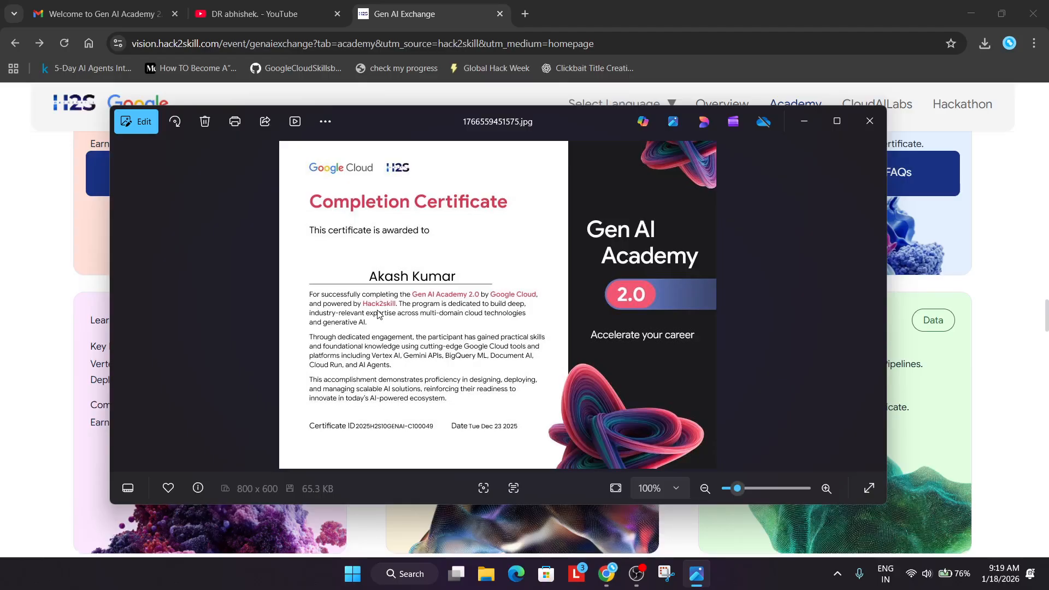
pyautogui.moveTo(479, 364)
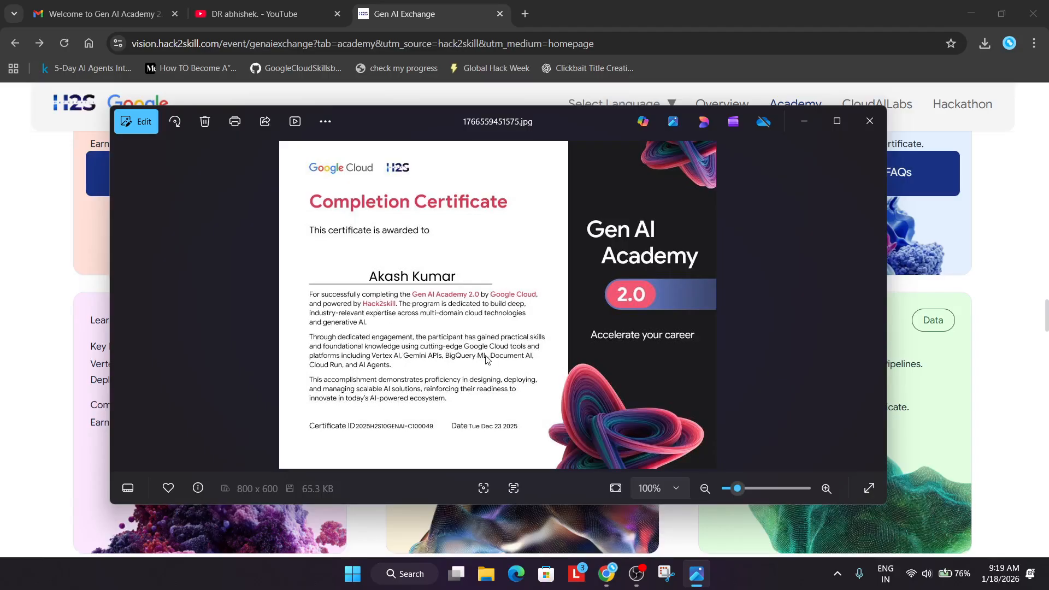
pyautogui.moveTo(550, 344)
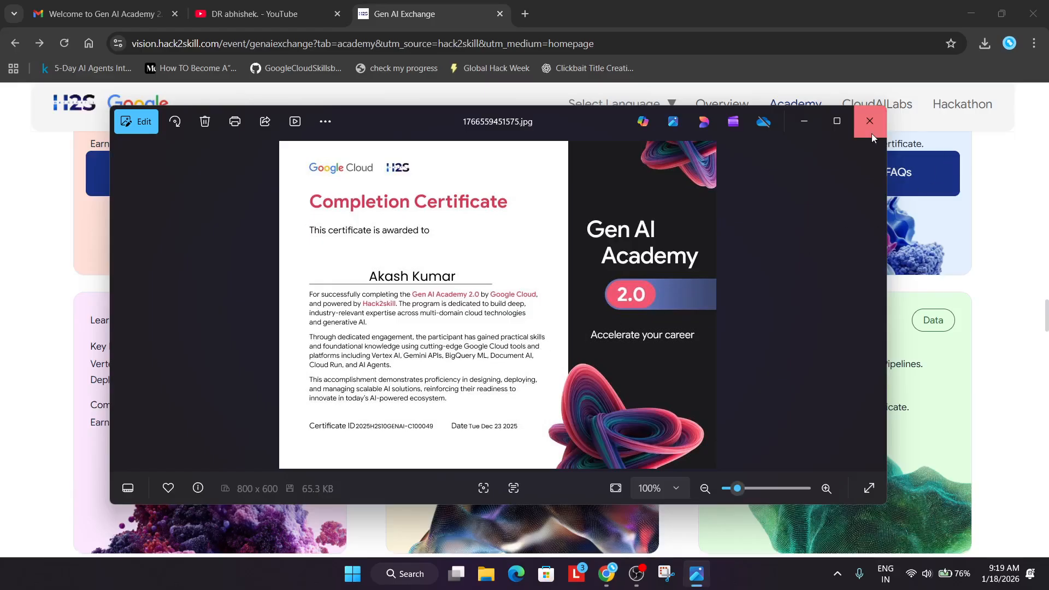
pyautogui.click(869, 122)
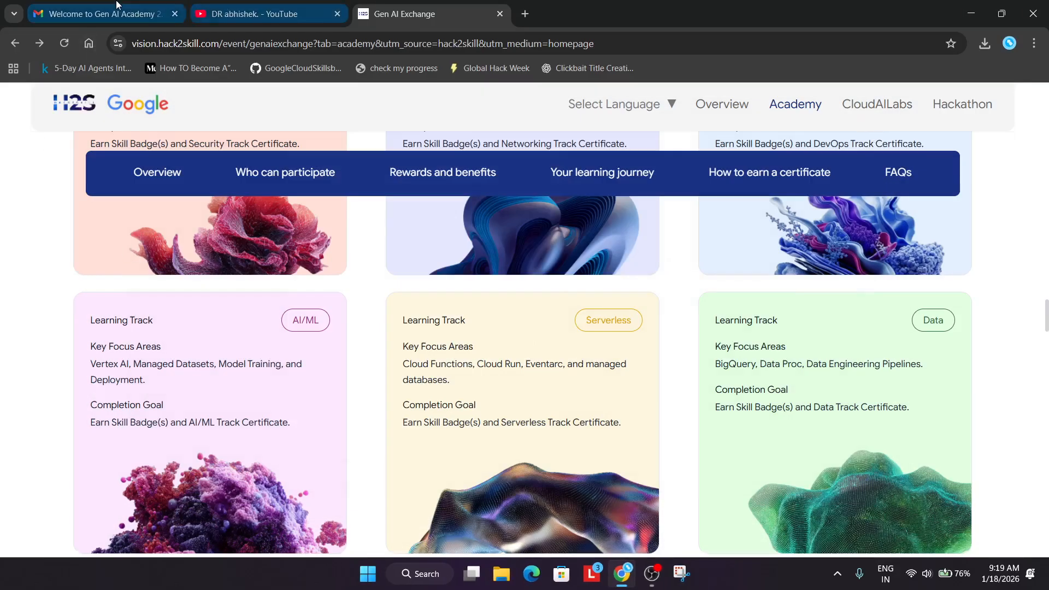
# Read the Gen AI Academy 2.0 welcome email's support and skill-badge deadline note, then return to YouTube.
pyautogui.click(100, 13)
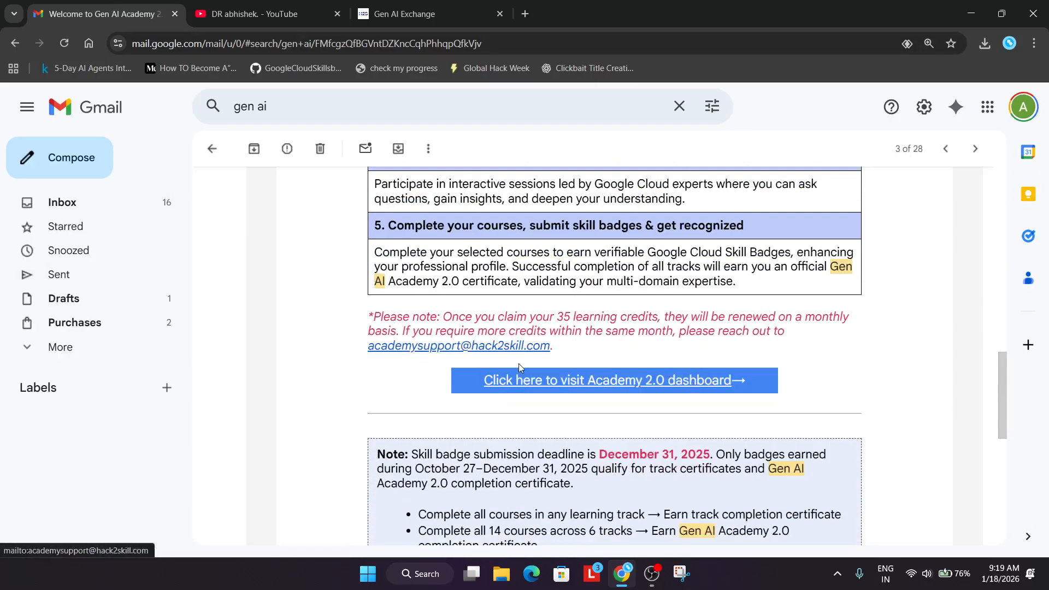
pyautogui.moveTo(631, 337)
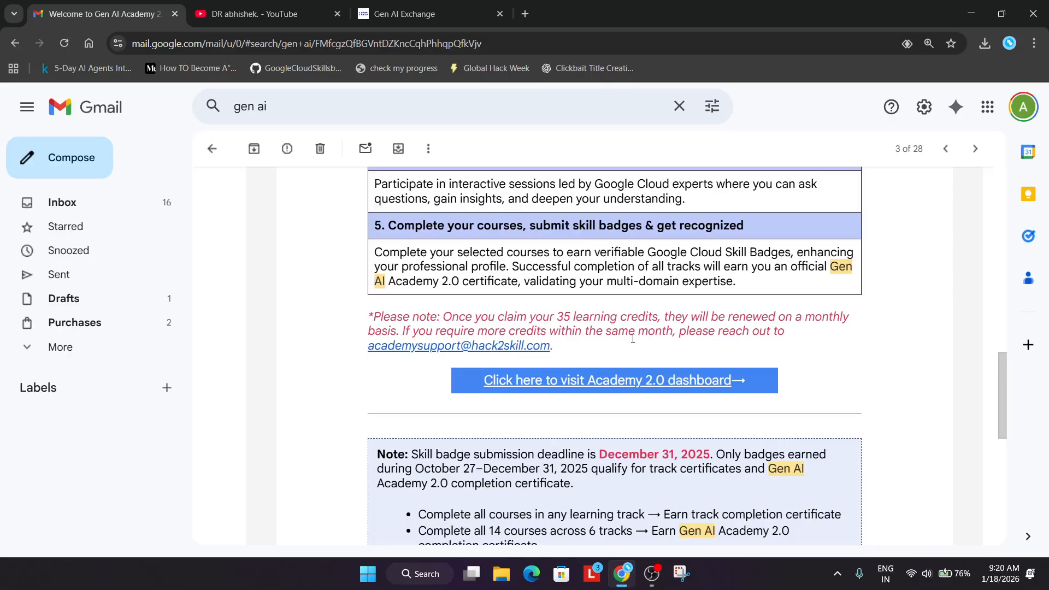
pyautogui.scroll(3)
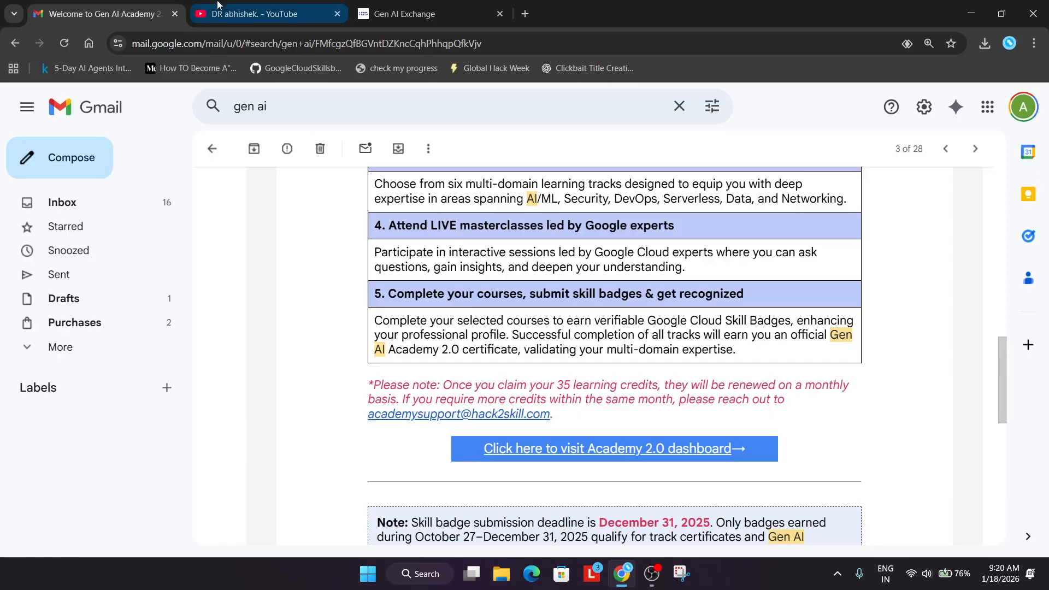
pyautogui.click(267, 13)
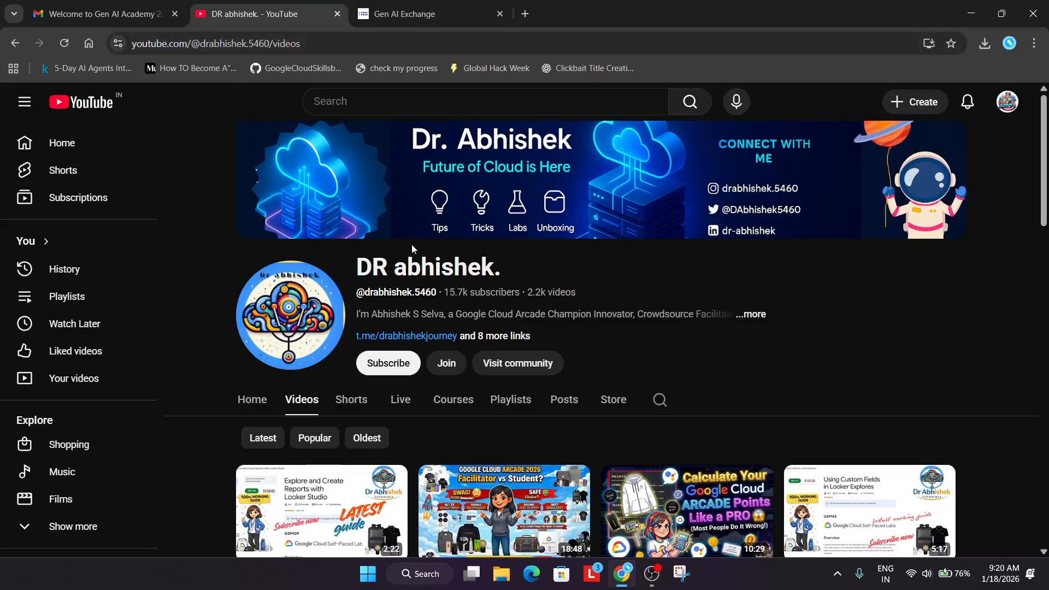
pyautogui.moveTo(792, 404)
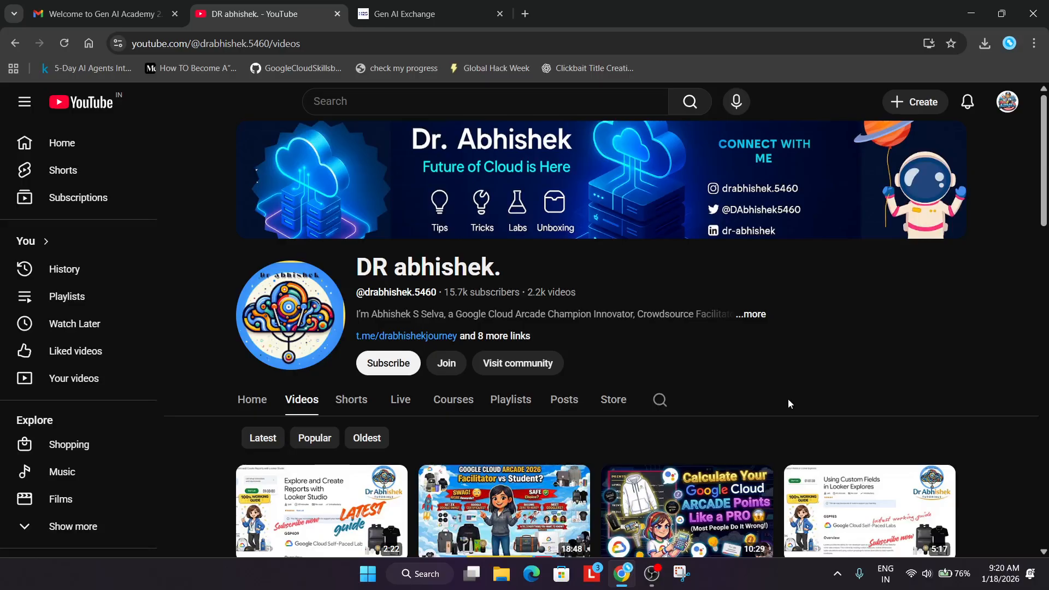
pyautogui.moveTo(564, 399)
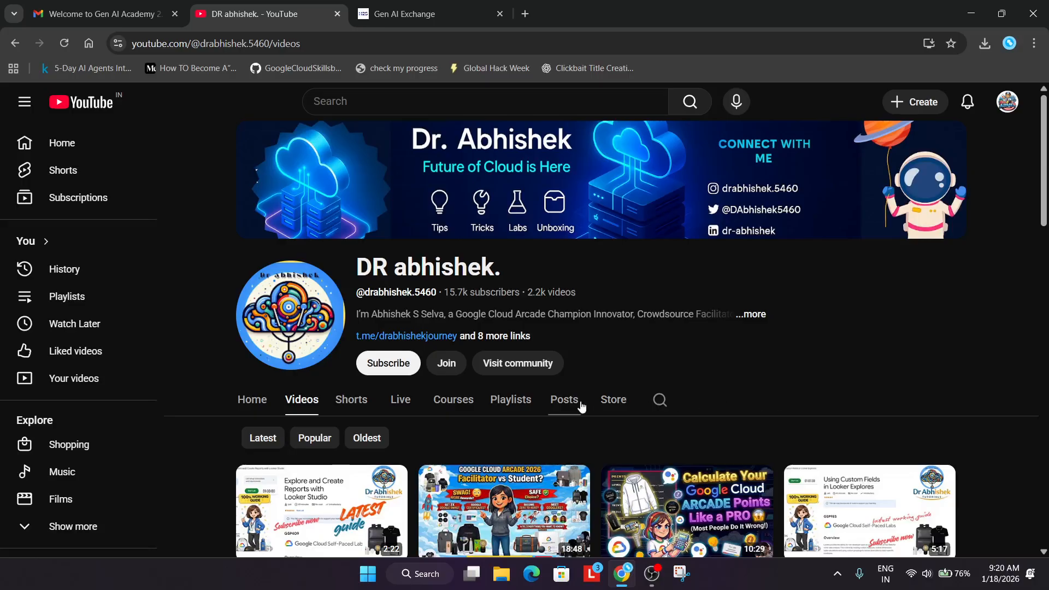
# Show DR abhishek's playlists, including Google Cloud Arcade and January 2026 labs.
pyautogui.scroll(-3)
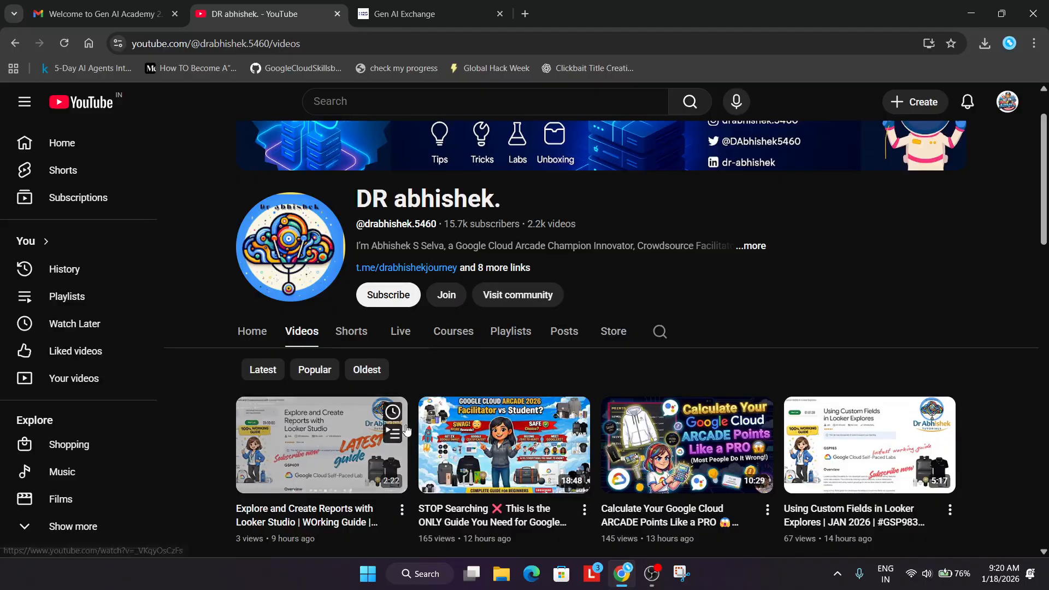
pyautogui.moveTo(509, 340)
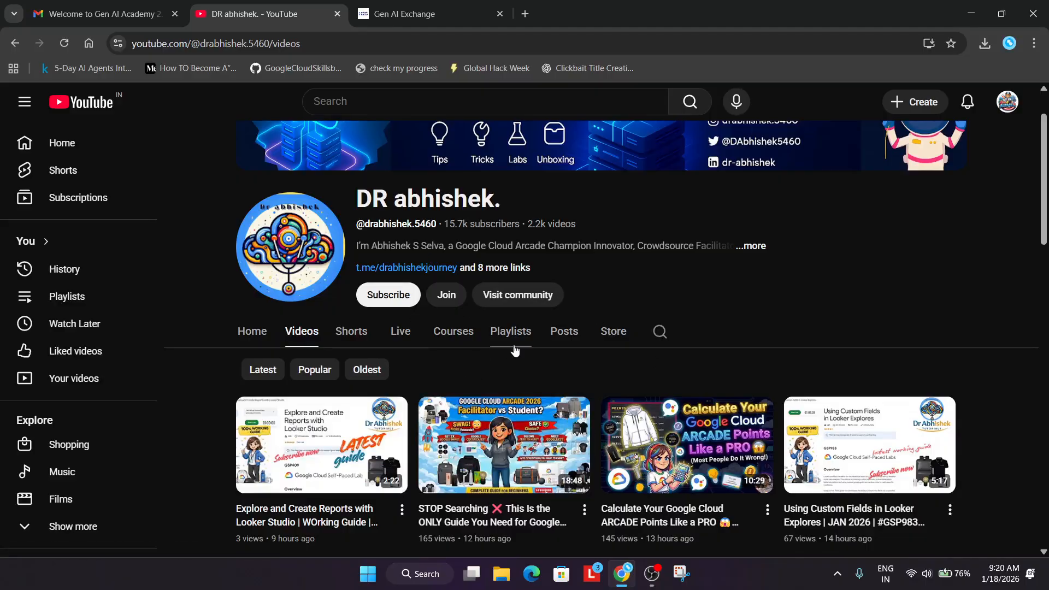
pyautogui.click(510, 331)
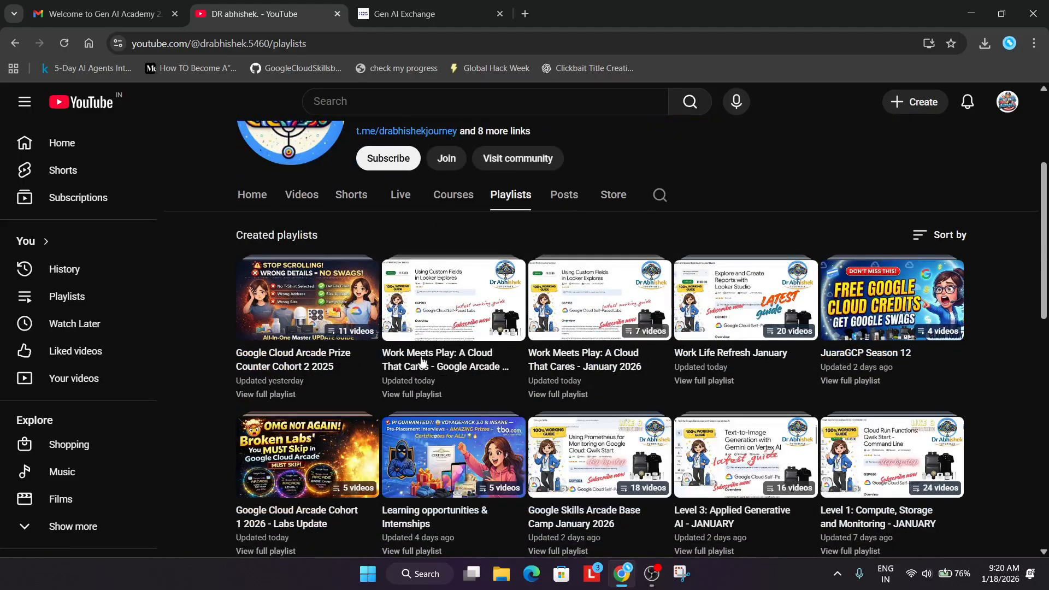
pyautogui.scroll(-3)
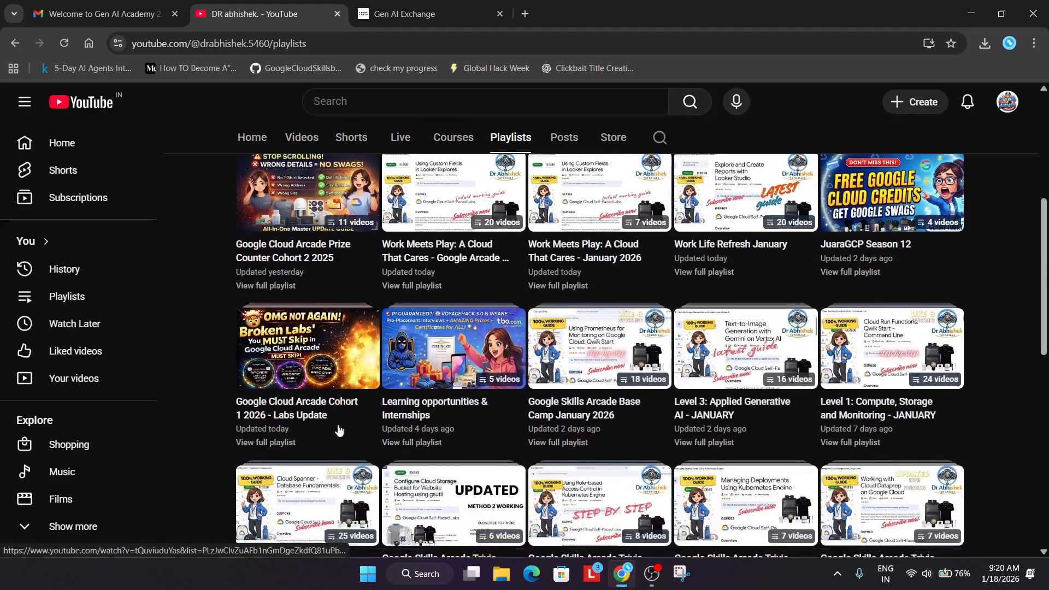
pyautogui.scroll(-3)
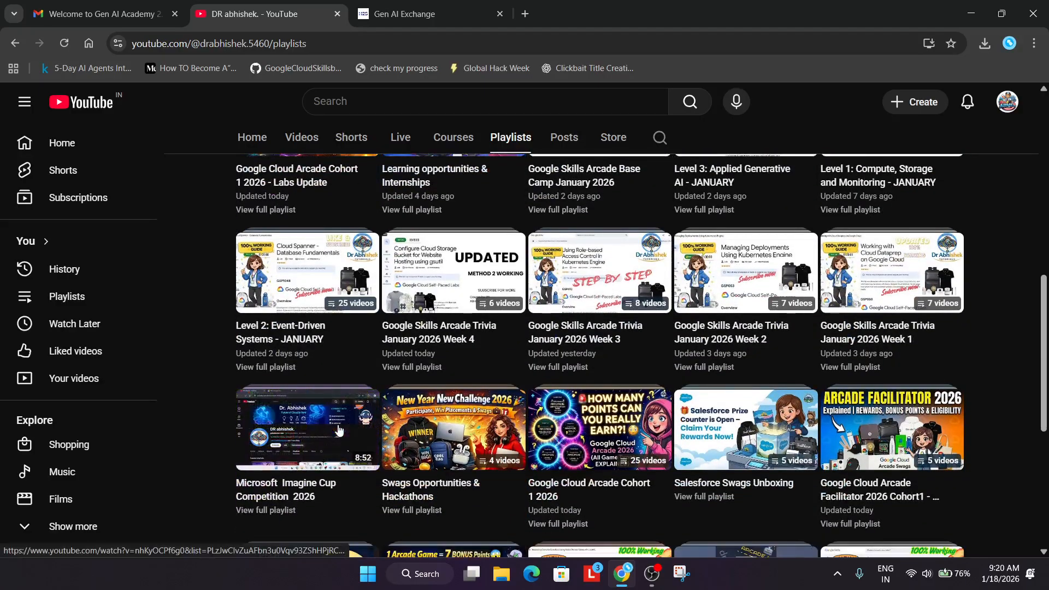
pyautogui.scroll(-3)
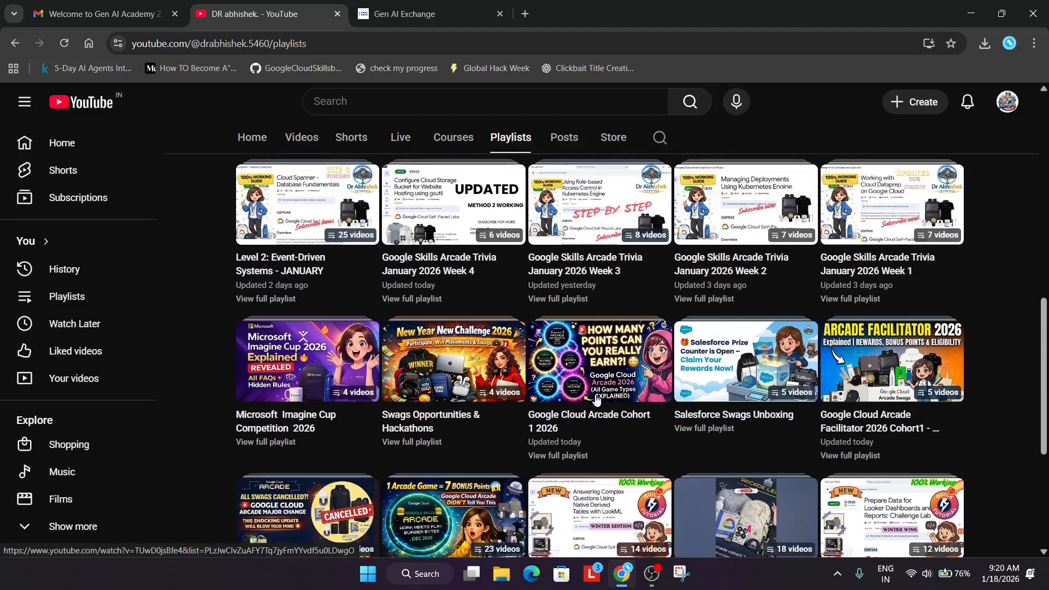
pyautogui.scroll(3)
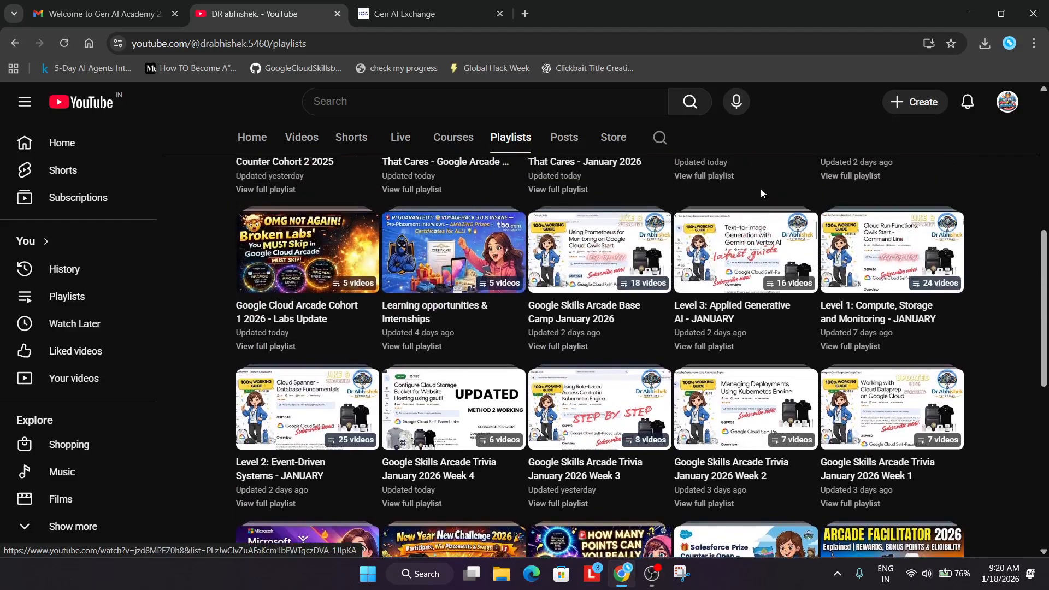
pyautogui.scroll(3)
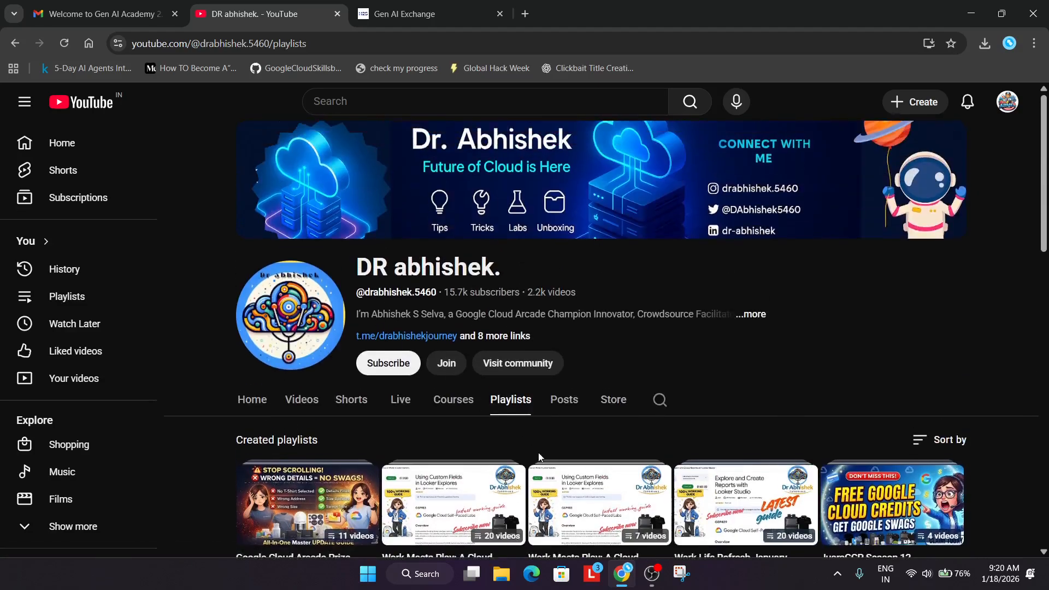
pyautogui.moveTo(615, 440)
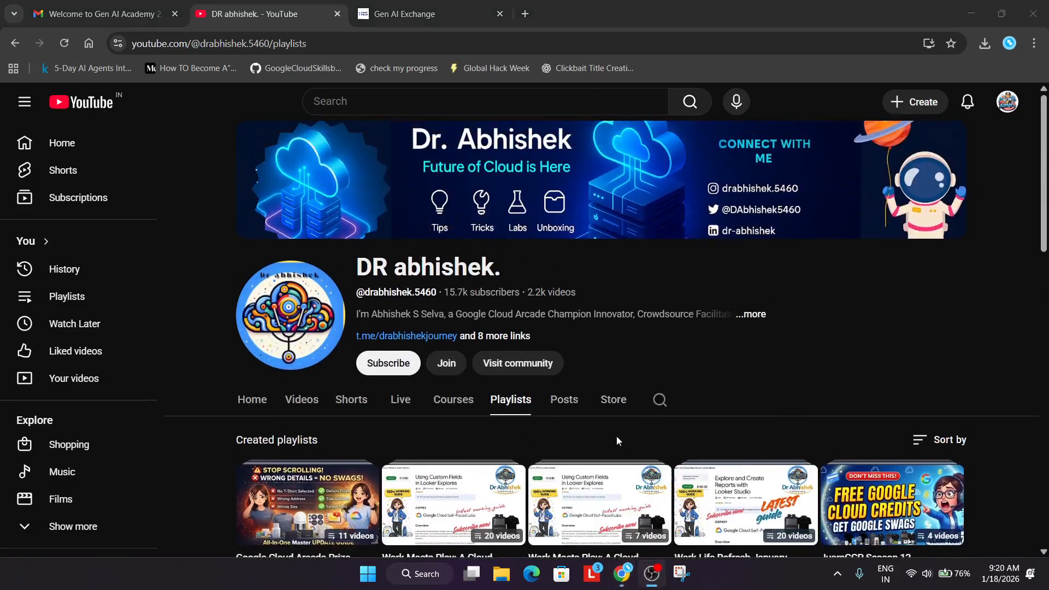